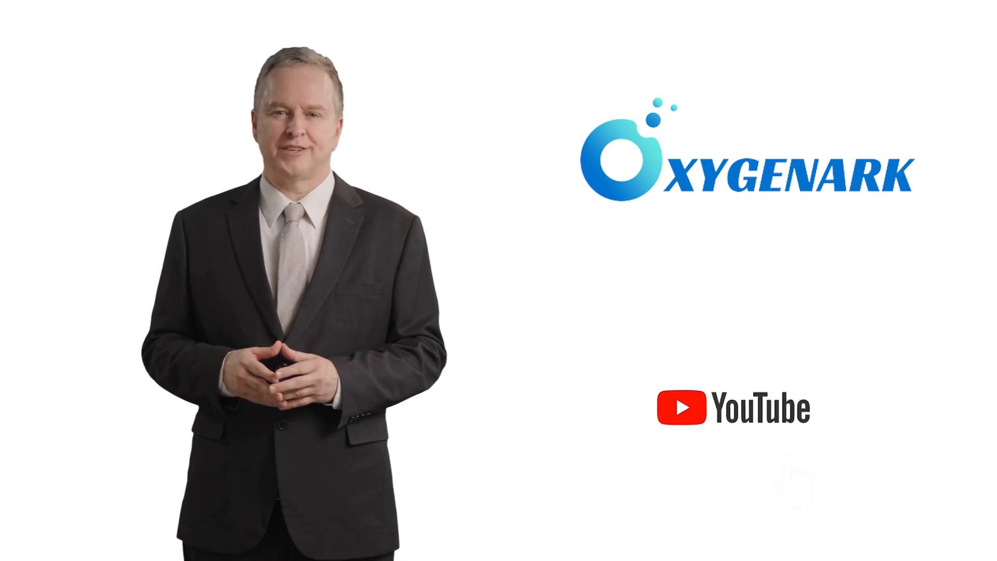
# Subscribe to the Oxygenark YouTube channel and enable notifications via the bell icon.
pyautogui.click(795, 408)
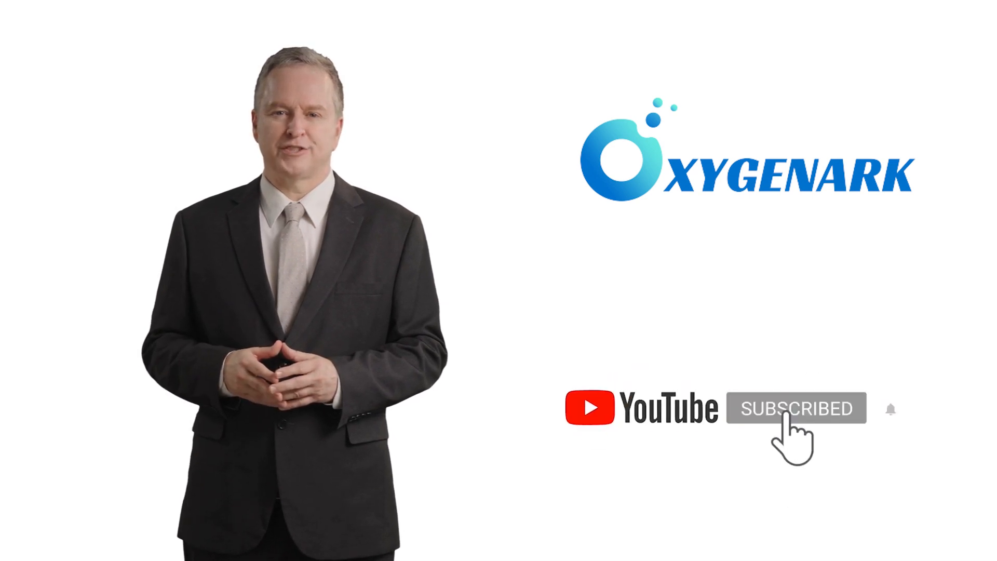
pyautogui.click(891, 409)
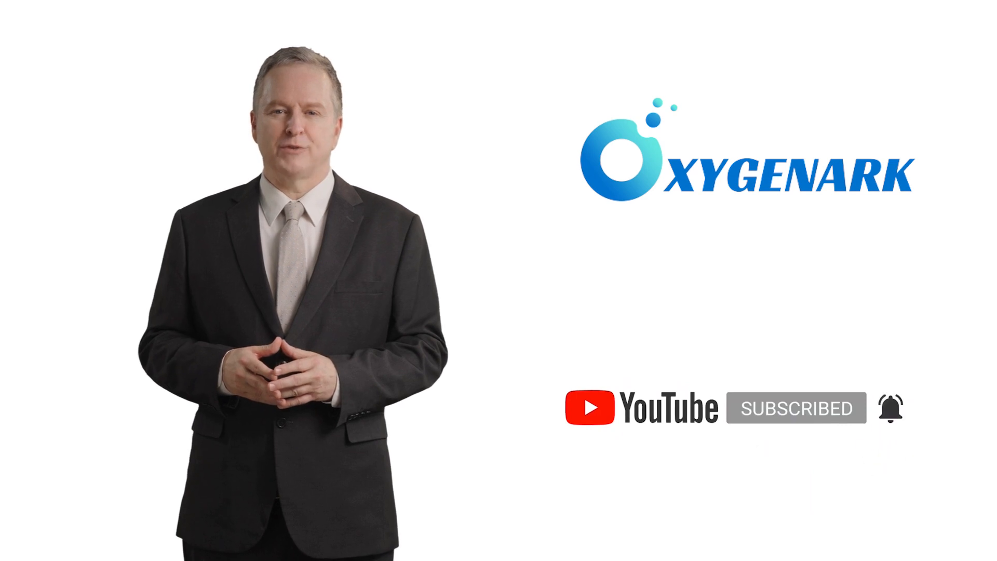